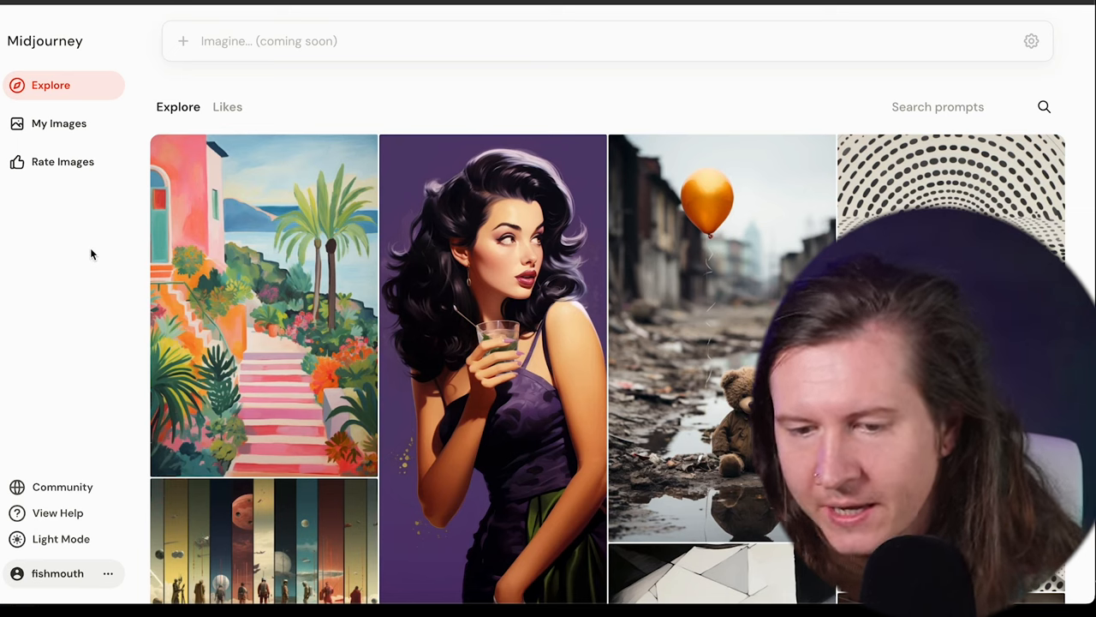
pyautogui.moveTo(170, 298)
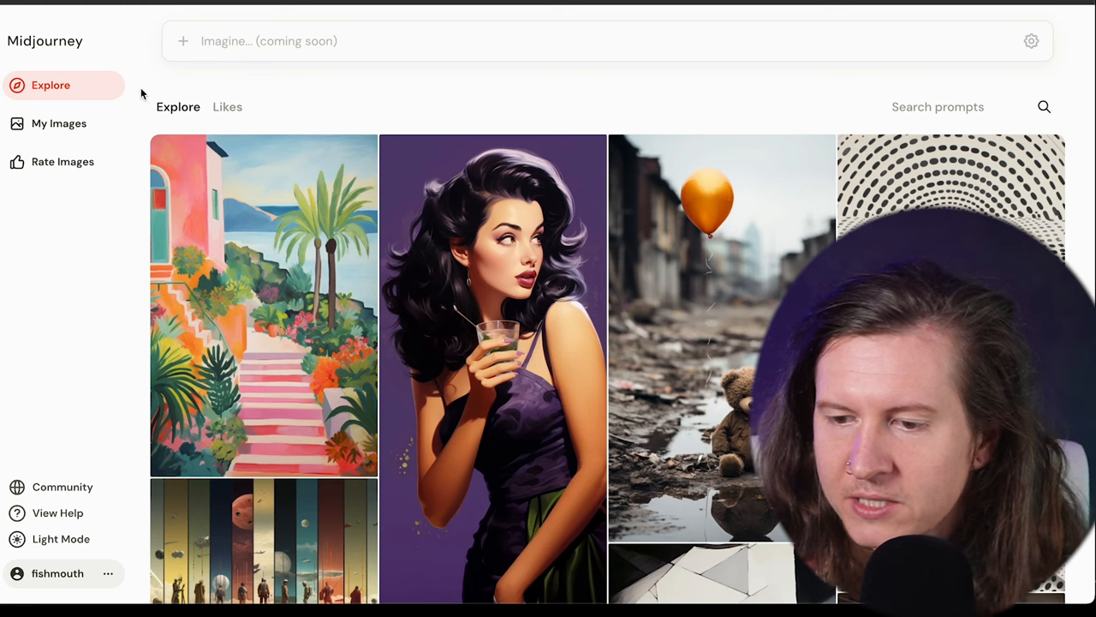
pyautogui.moveTo(106, 280)
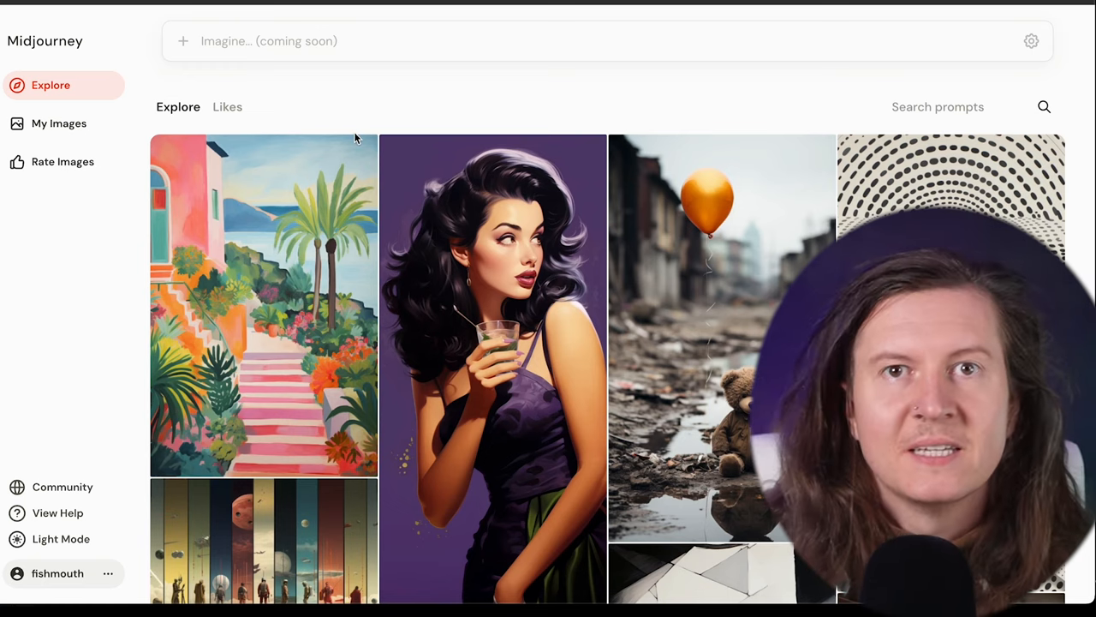
pyautogui.moveTo(382, 118)
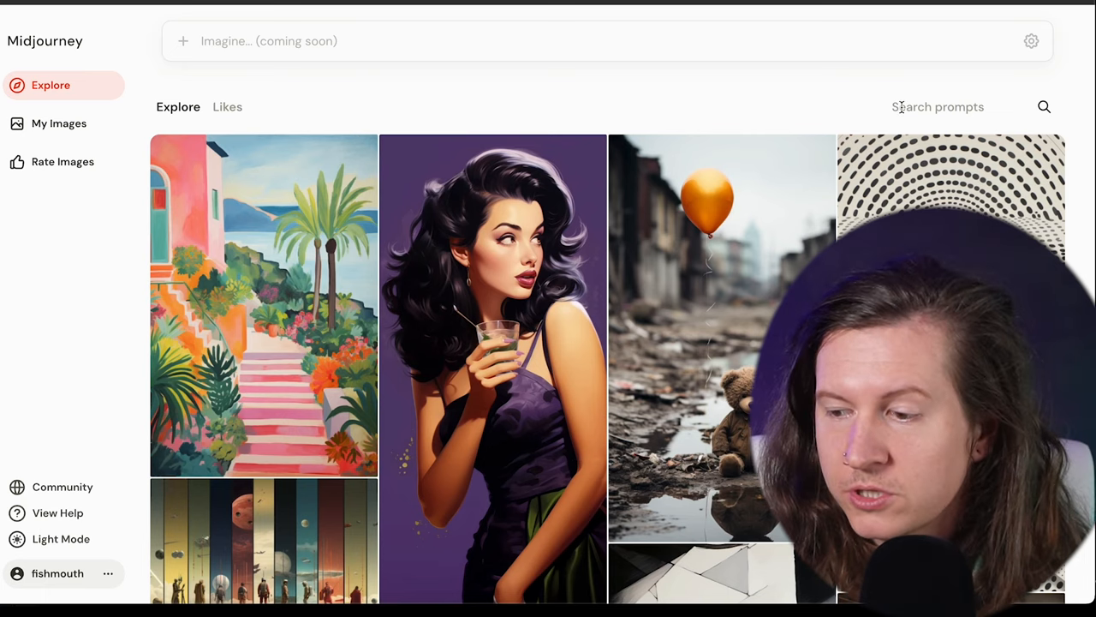
# Search Explore for 'ui', scroll the interface-design results, and rerun 'ui' on the older site
pyautogui.write('ui')
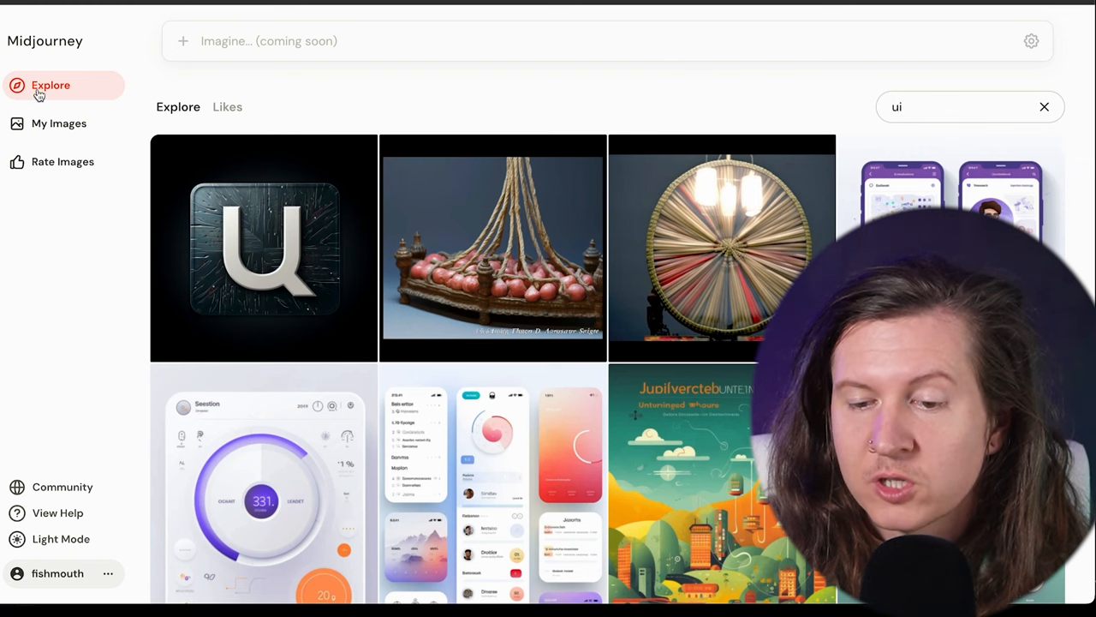
pyautogui.scroll(-3)
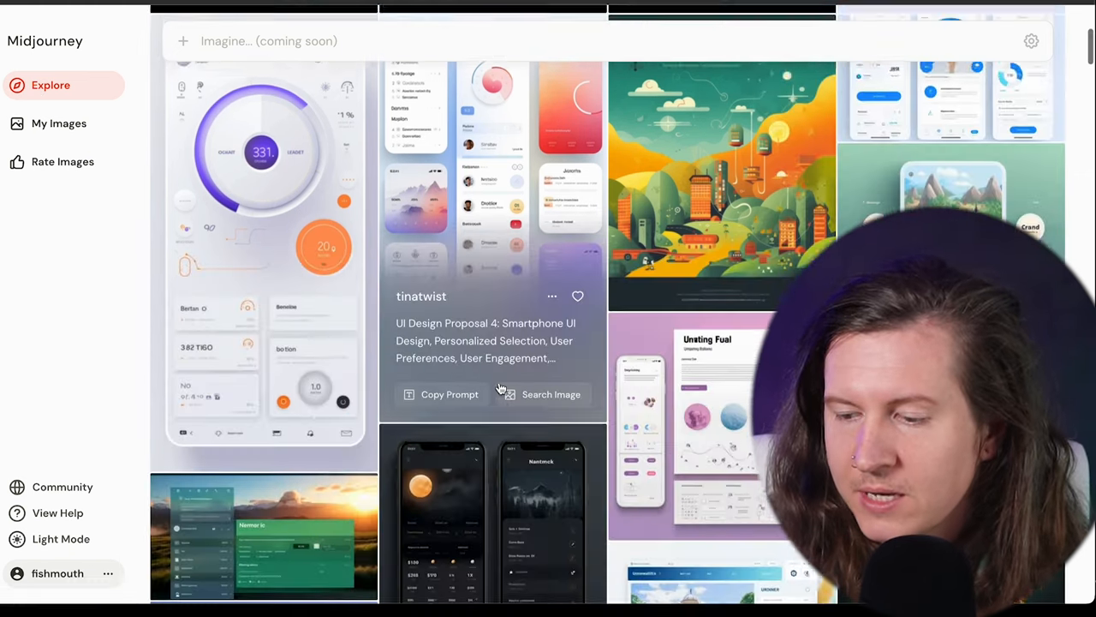
pyautogui.scroll(-3)
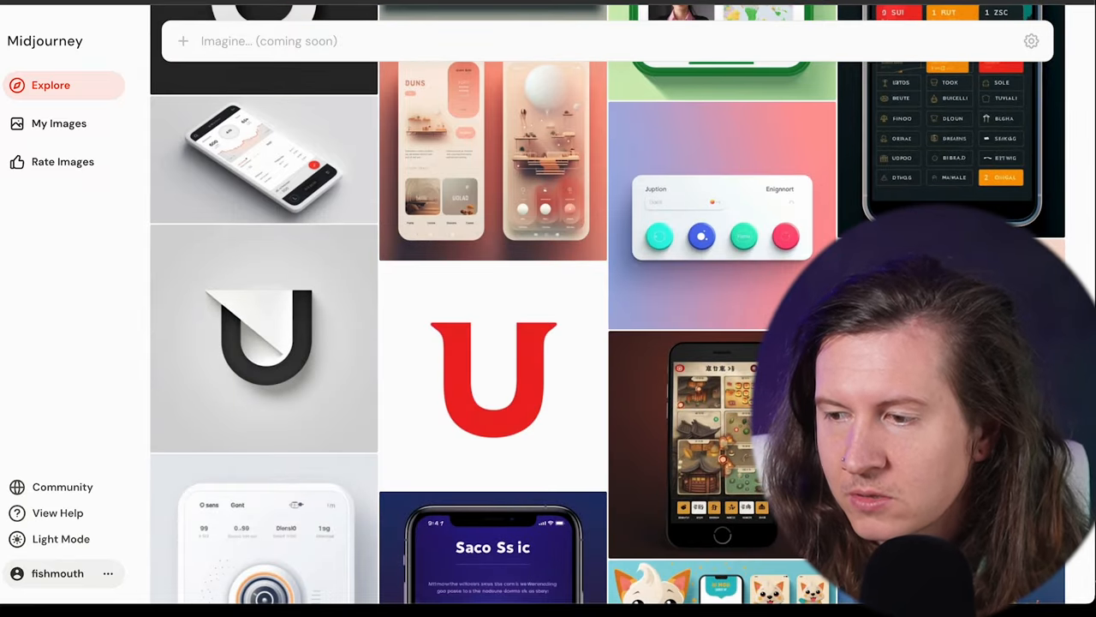
pyautogui.write('ui')
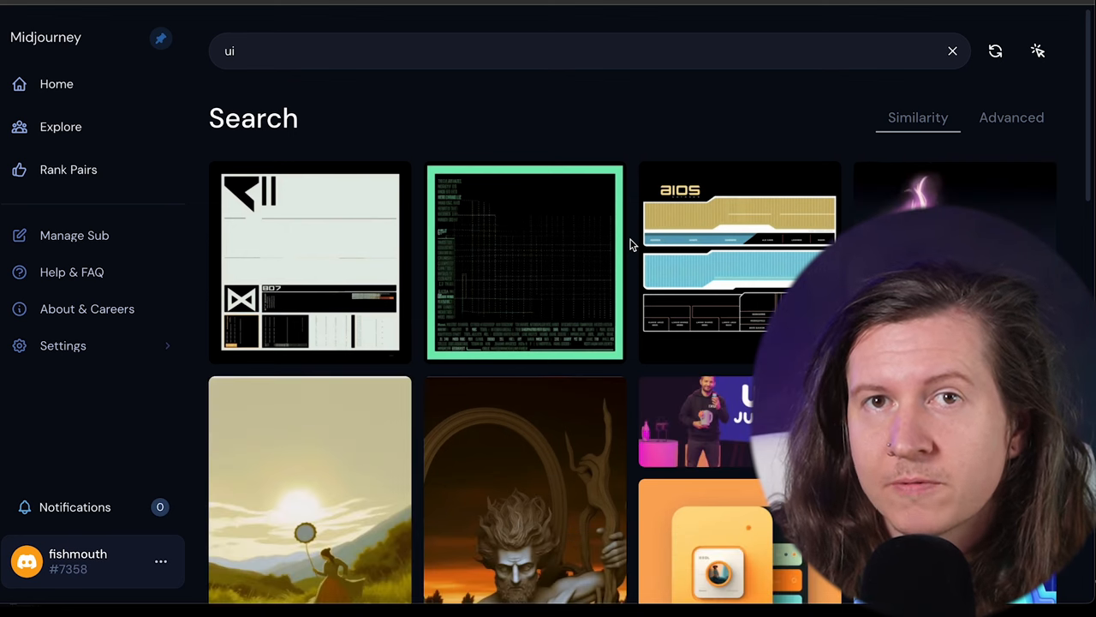
# Replace the search with 'lion', scroll the lion artwork, then go to My Images
pyautogui.scroll(-3)
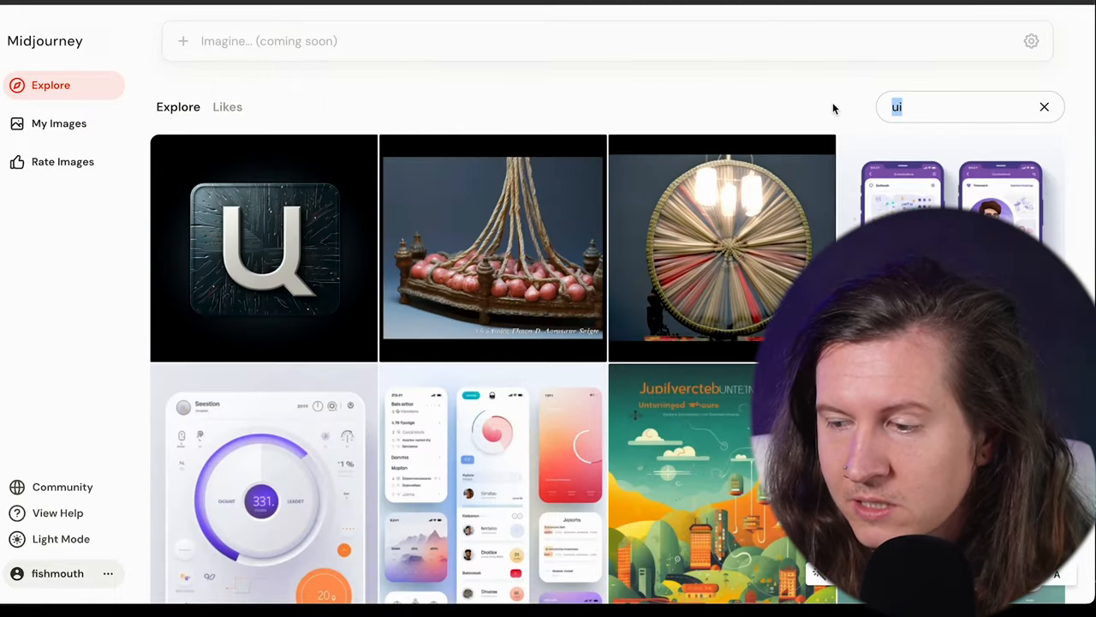
pyautogui.write('lion')
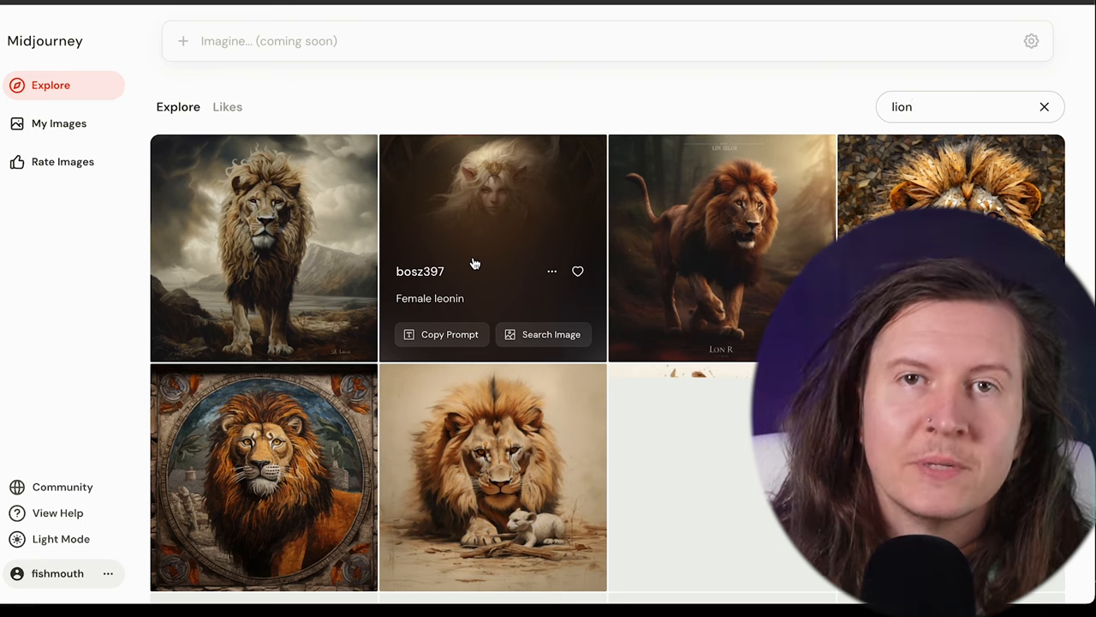
pyautogui.scroll(-3)
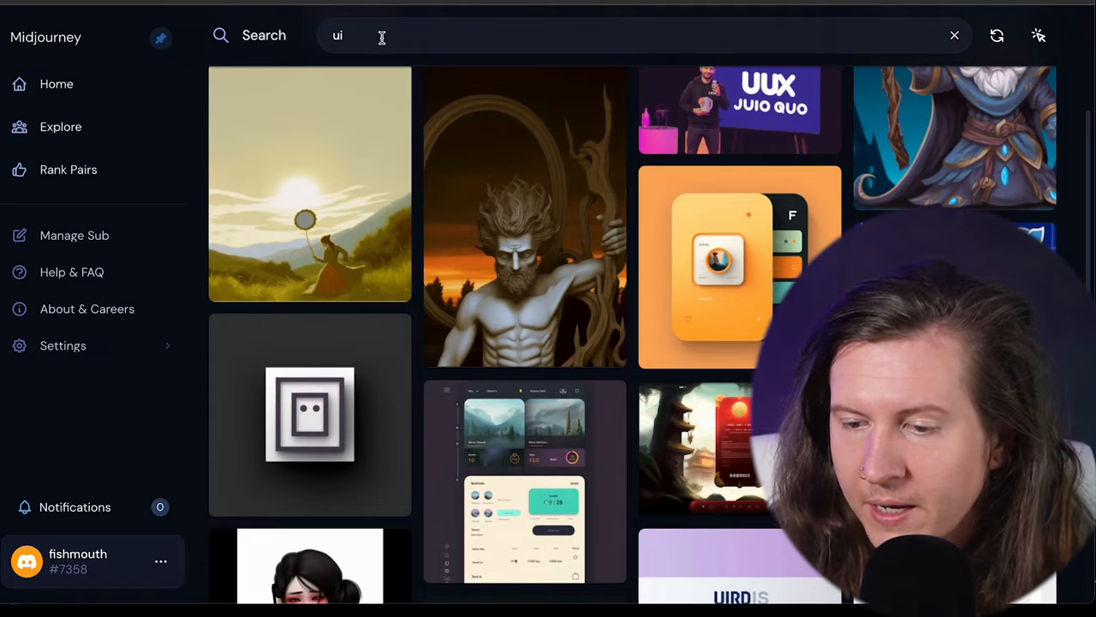
pyautogui.write('lion')
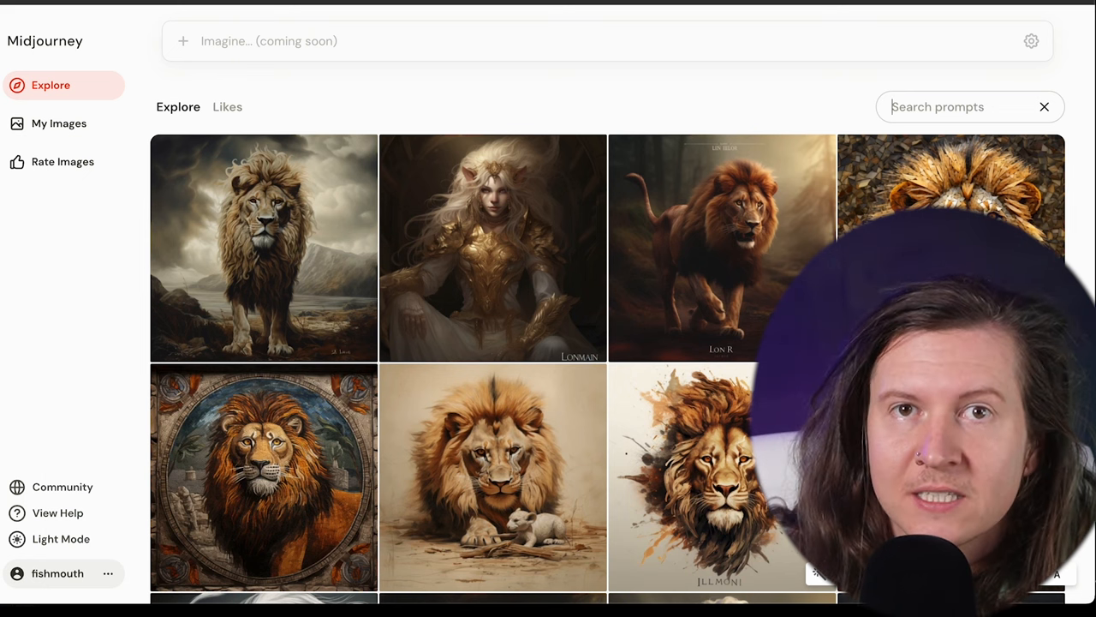
pyautogui.click(58, 123)
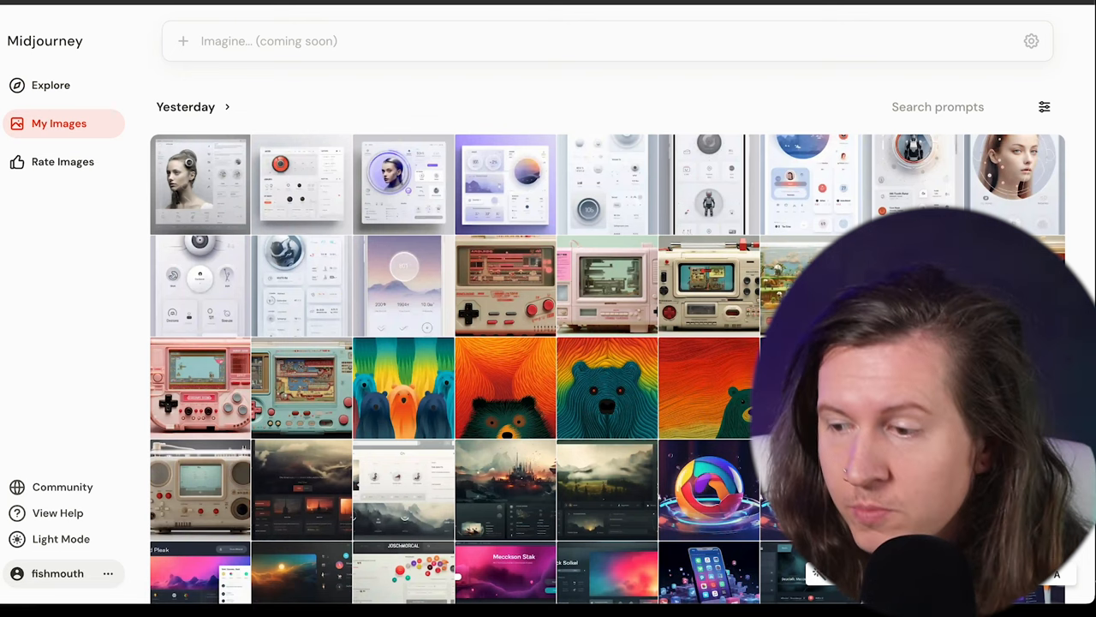
# Search My Images for 'lion' and scroll your matching artwork back to 2022
pyautogui.write('u')
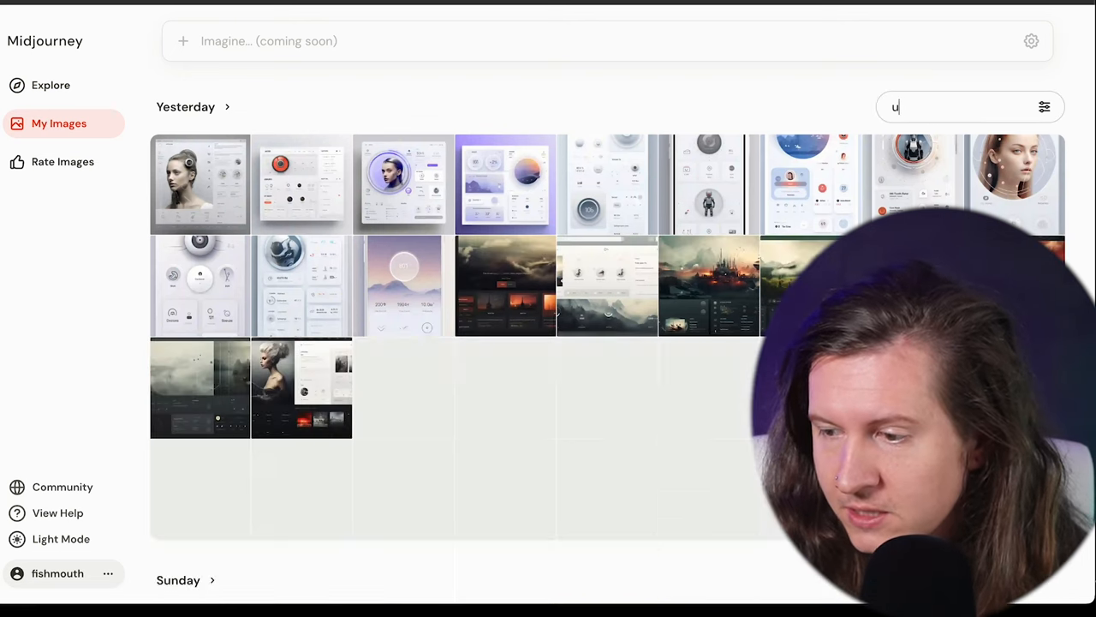
pyautogui.scroll(-3)
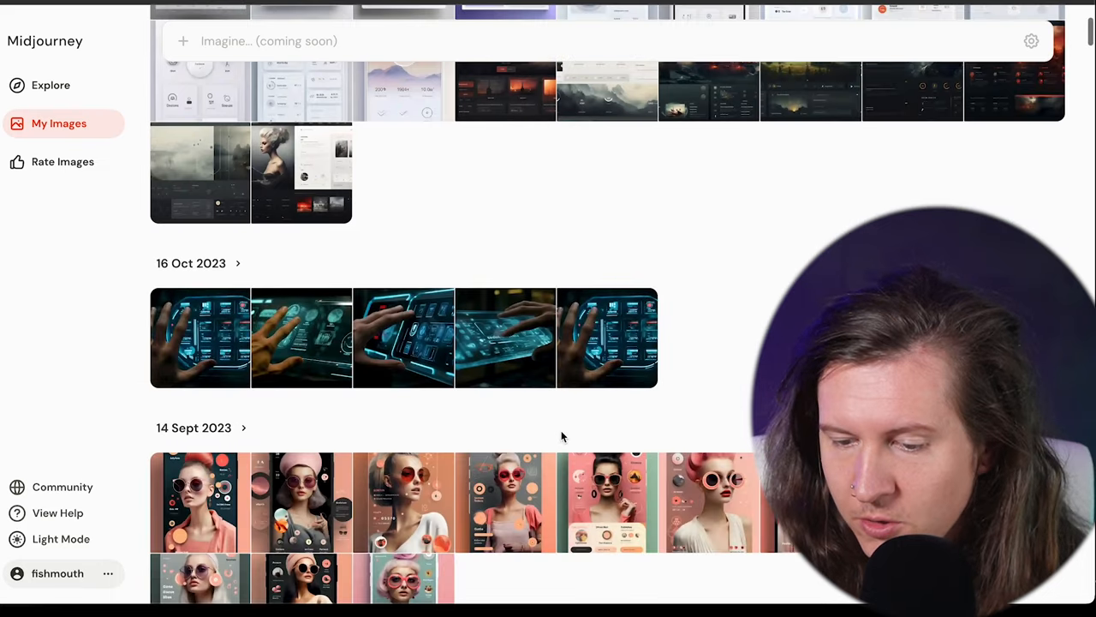
pyautogui.scroll(-3)
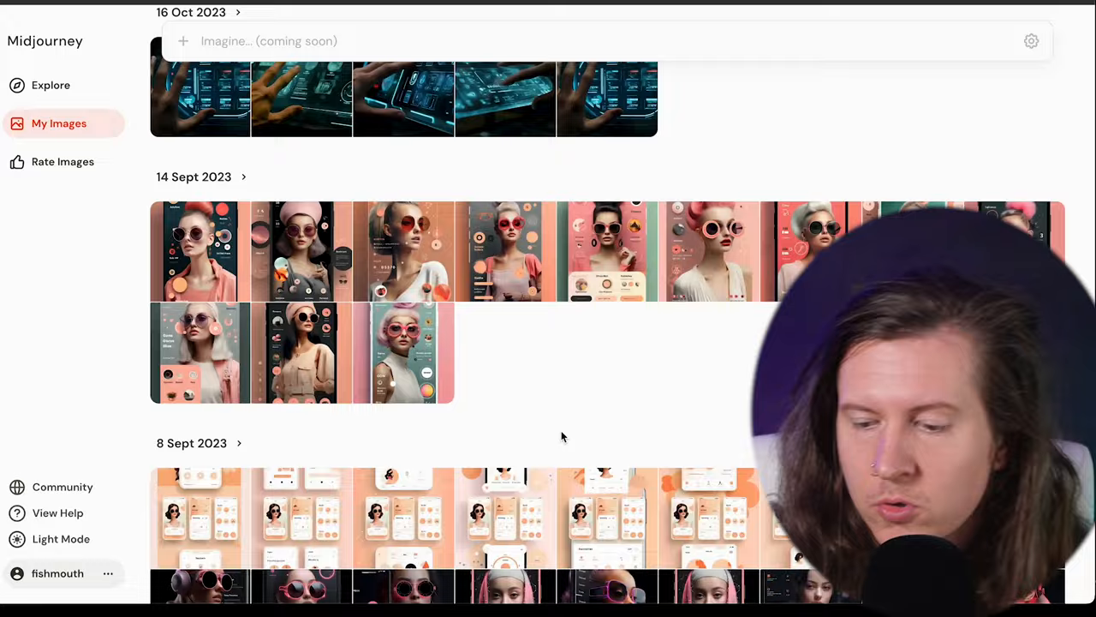
pyautogui.scroll(-3)
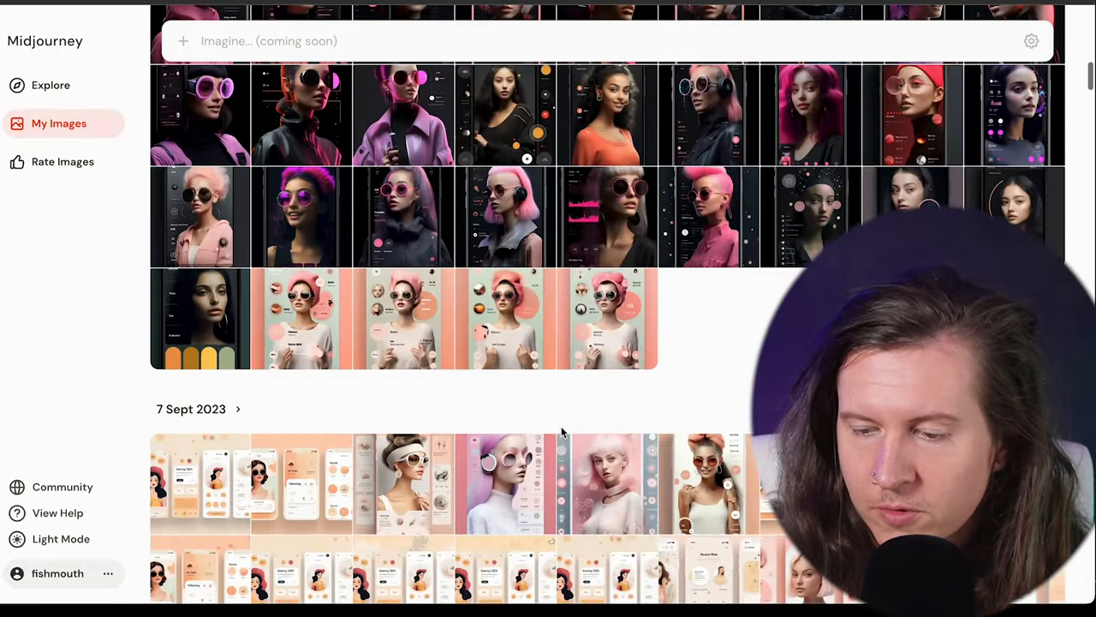
pyautogui.scroll(-3)
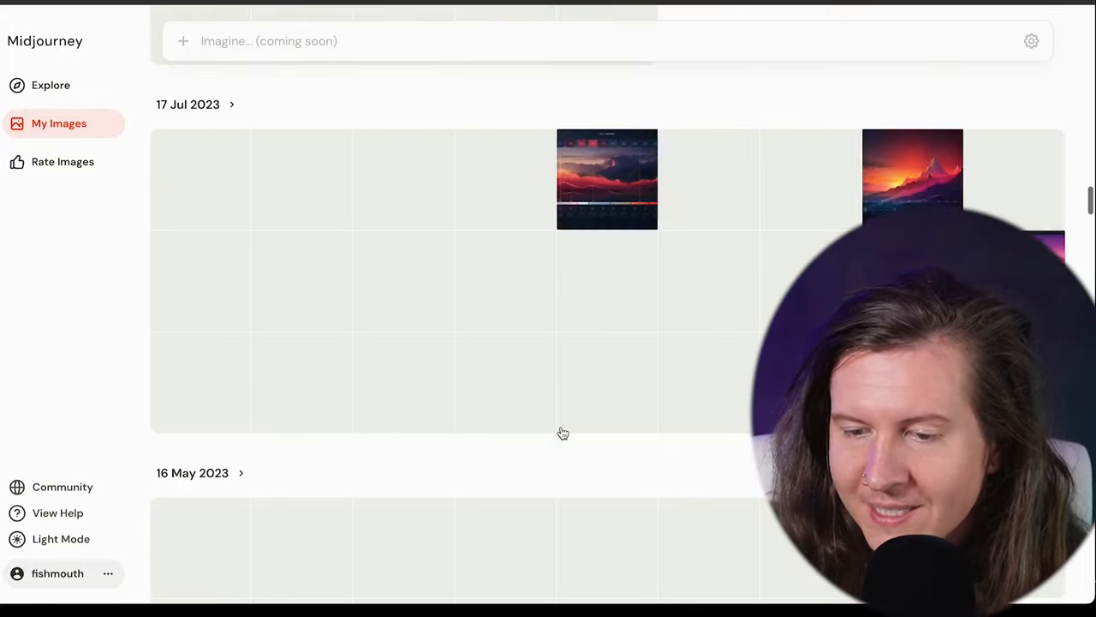
pyautogui.write('lion')
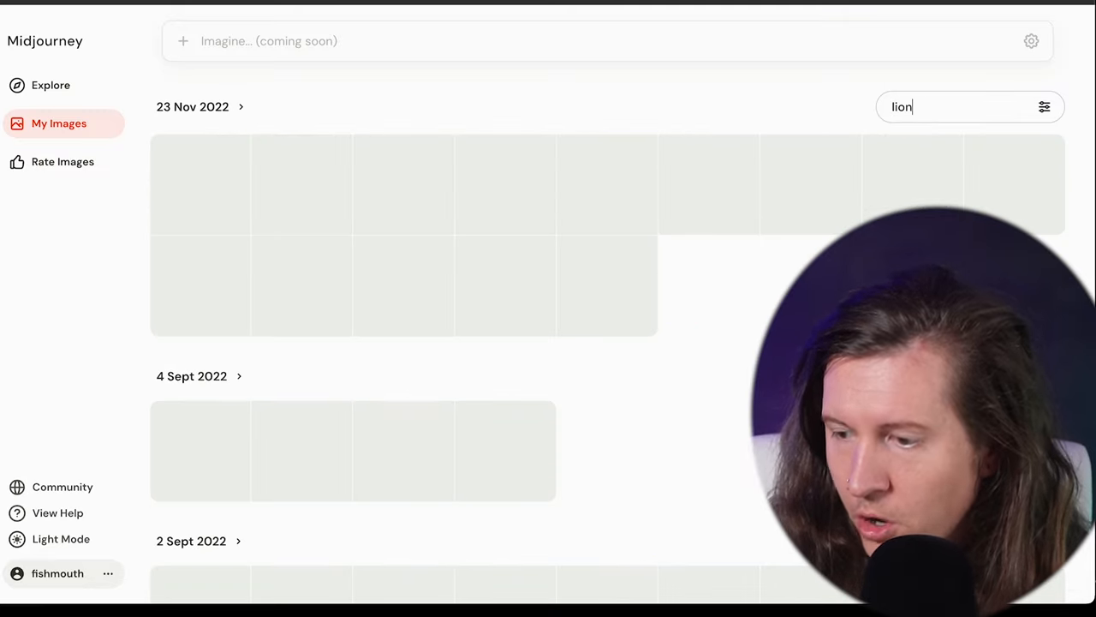
pyautogui.scroll(-3)
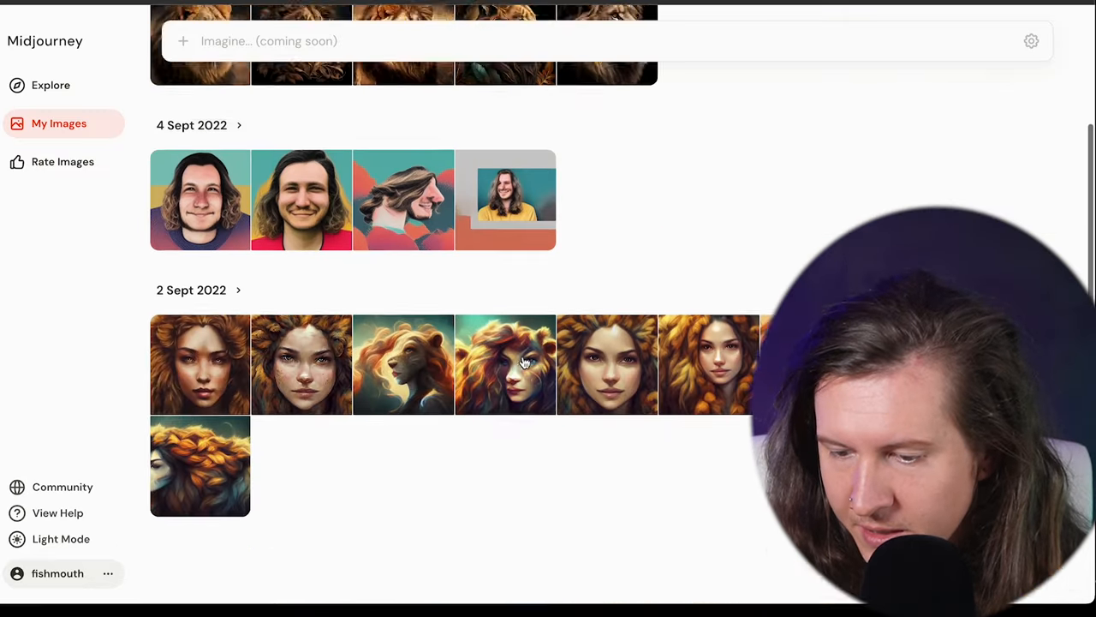
pyautogui.scroll(-3)
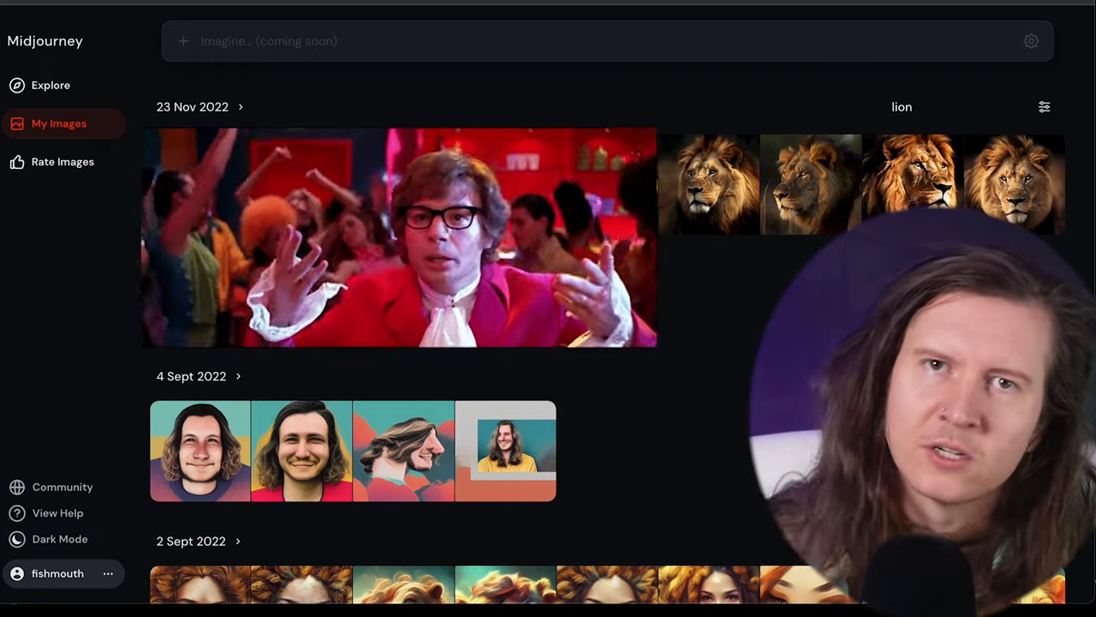
# Open the Explore community feed and scroll through it and the liked images
pyautogui.click(51, 85)
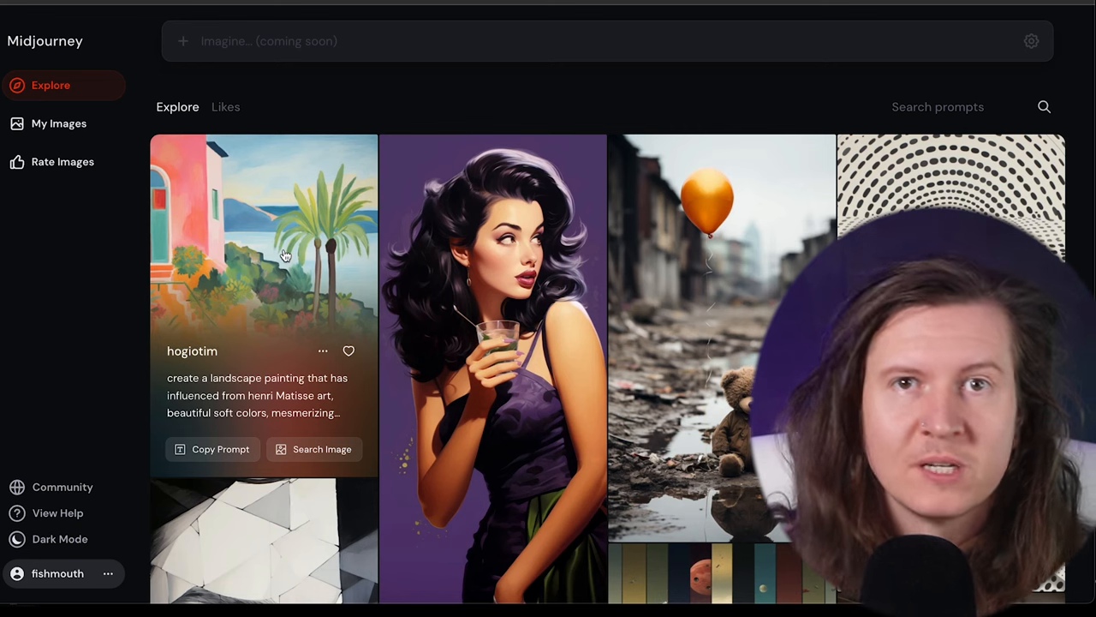
pyautogui.scroll(-3)
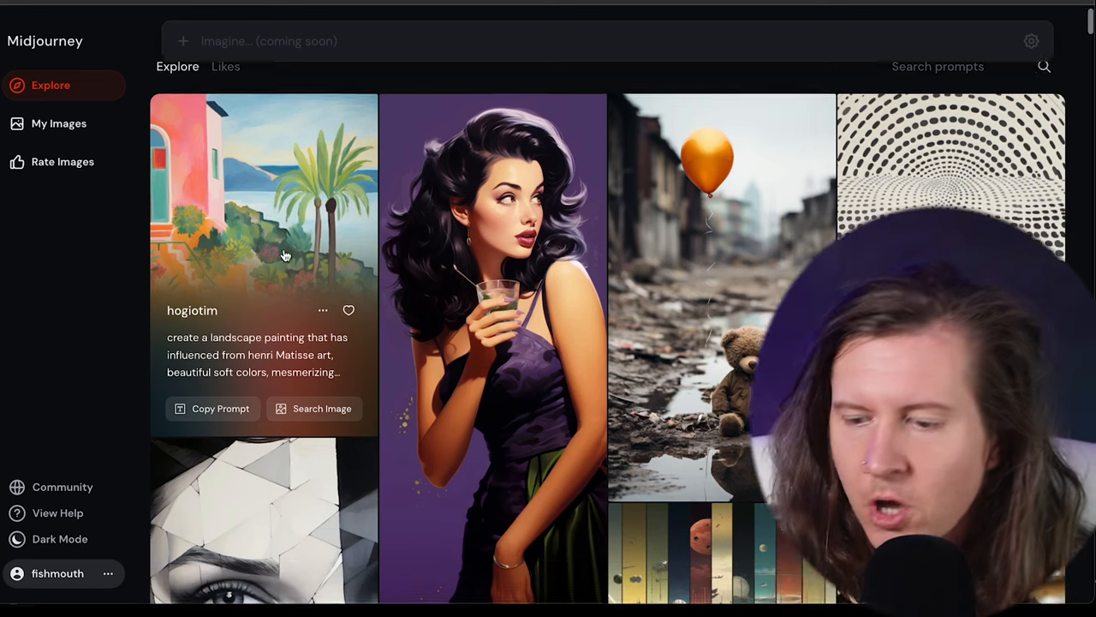
pyautogui.scroll(-3)
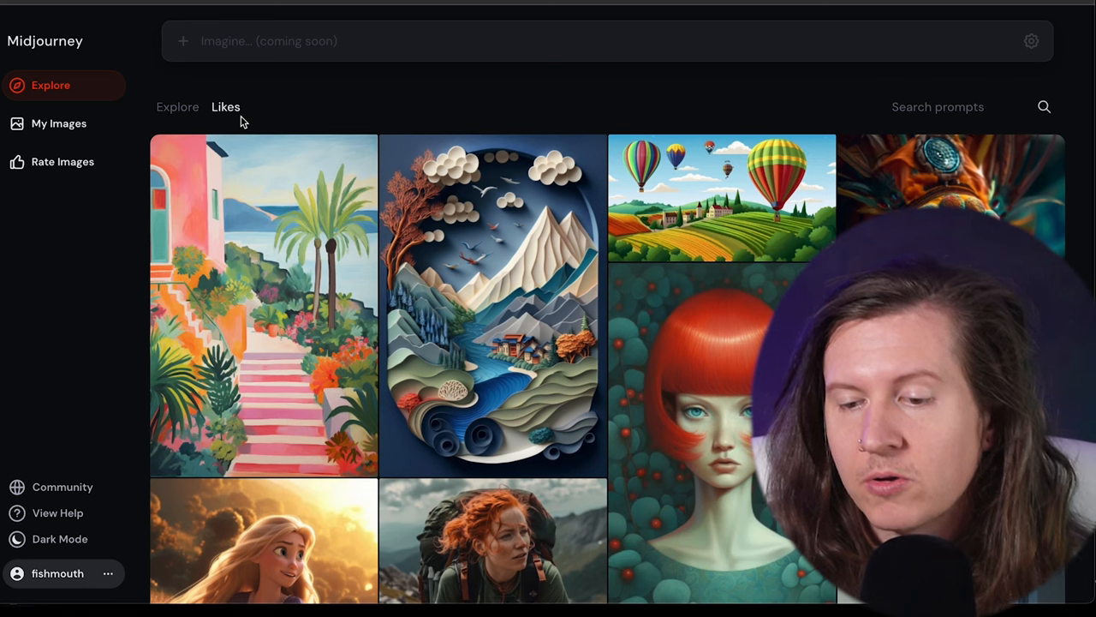
pyautogui.scroll(-3)
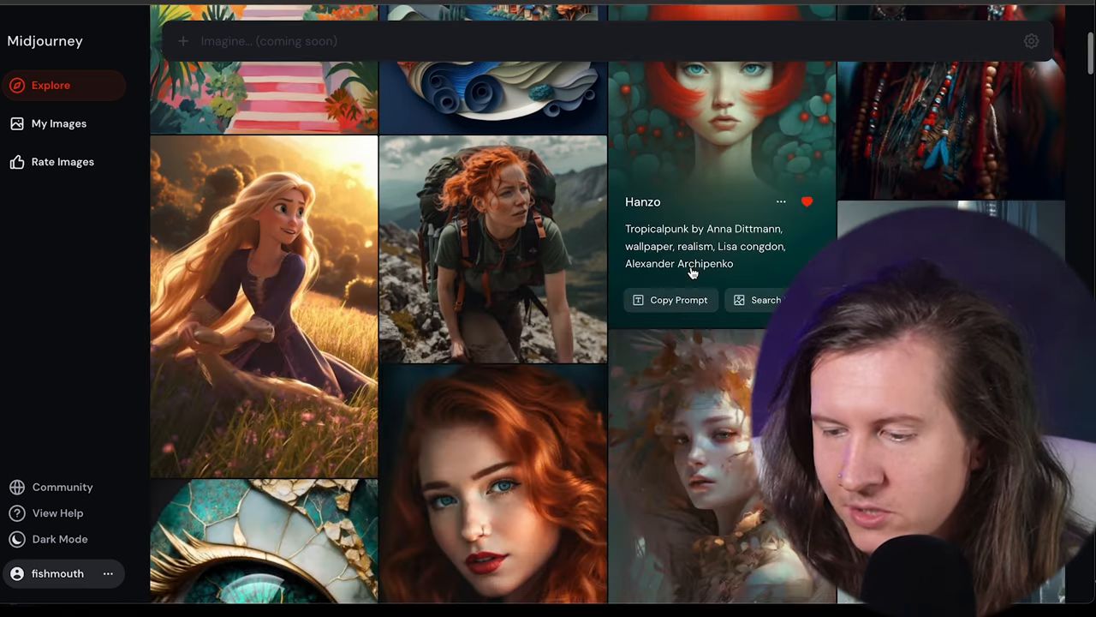
pyautogui.scroll(-3)
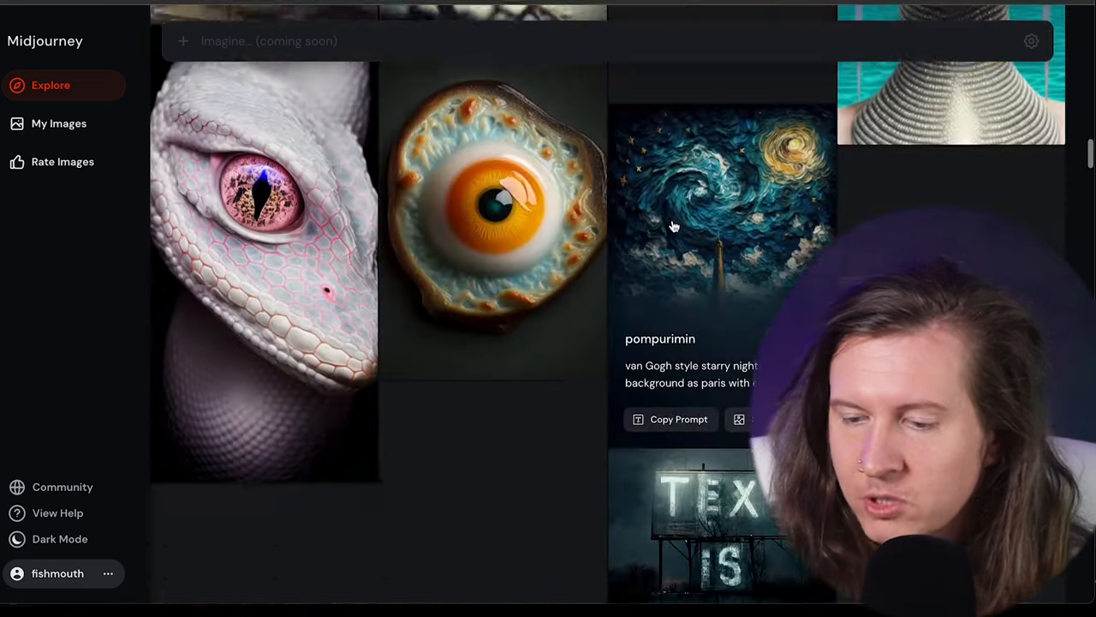
pyautogui.scroll(-3)
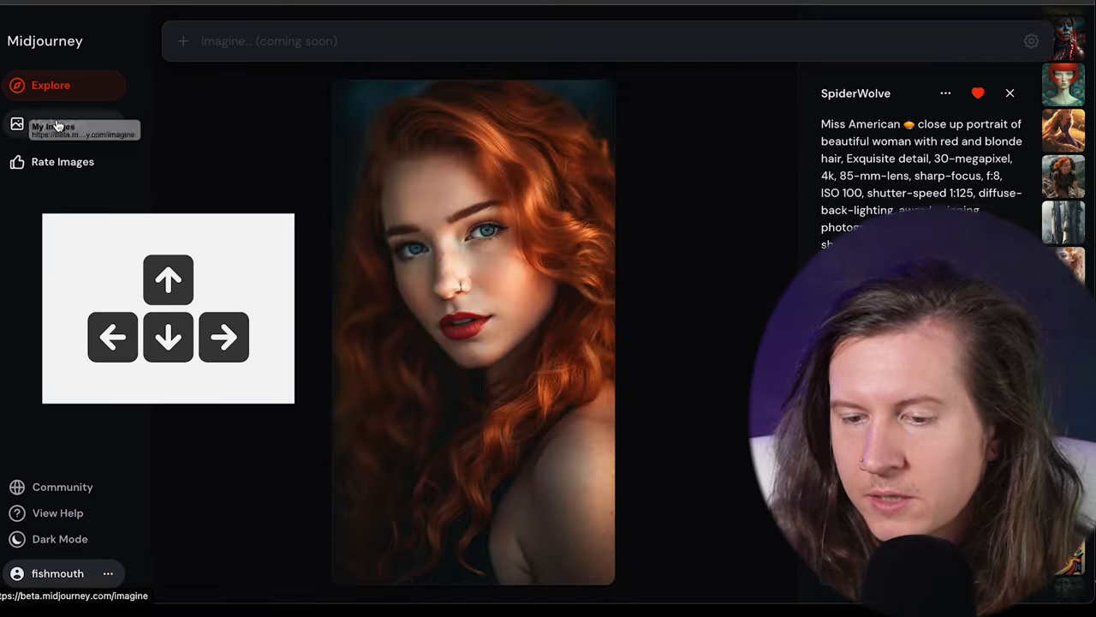
# Go to My Images to reach the uxui AI assistant interface design
pyautogui.click(59, 123)
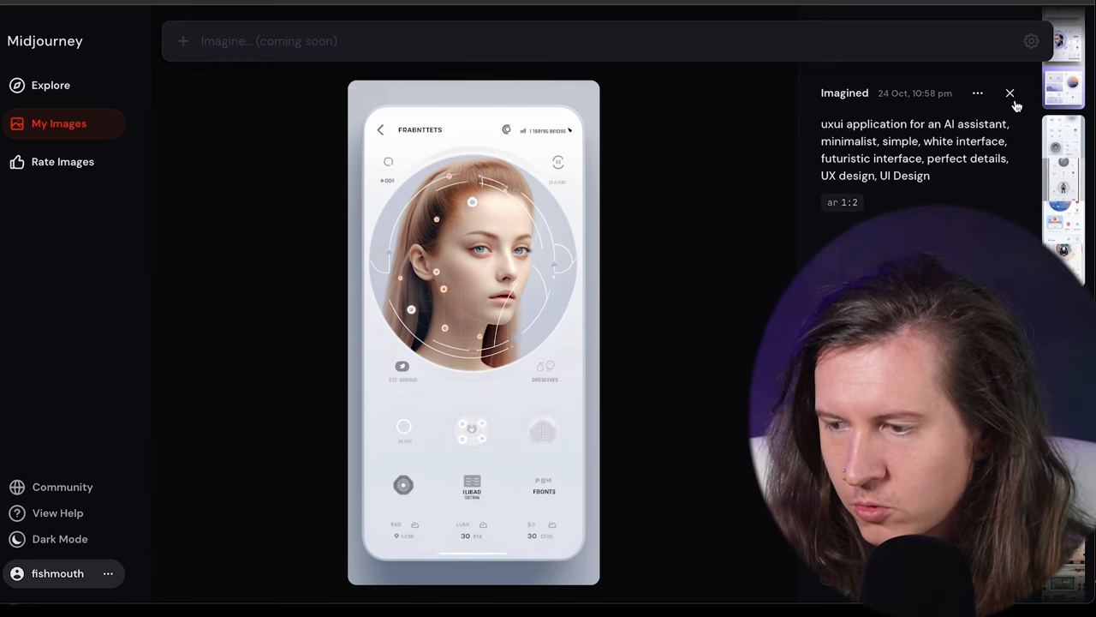
# Close the lightbox, filter by the lowest rating, and like the cloud-on-phone image
pyautogui.click(1010, 92)
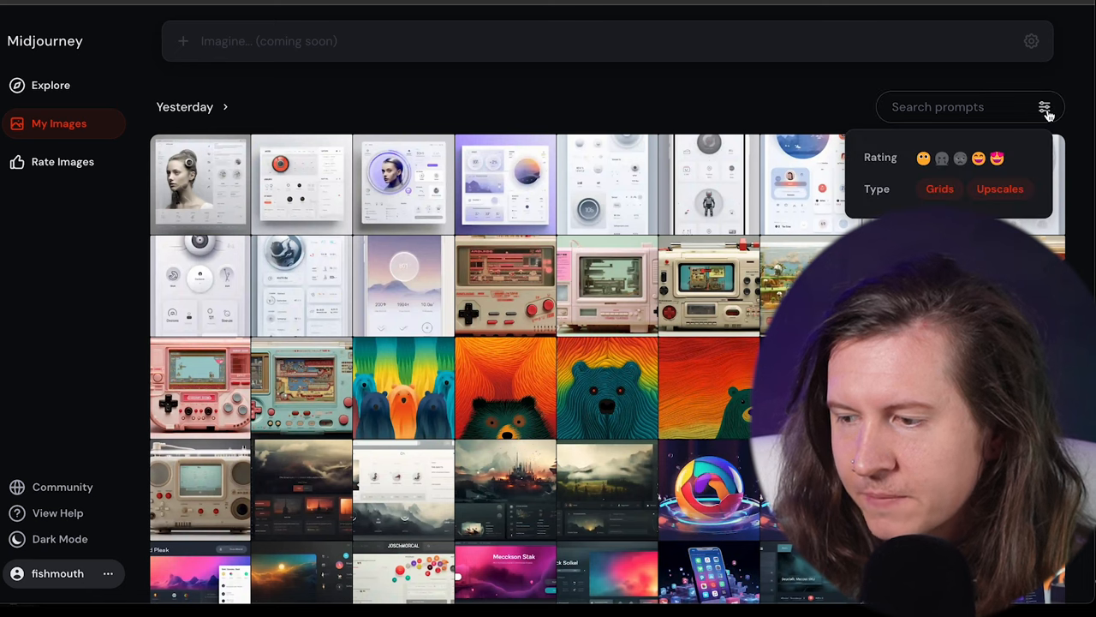
pyautogui.moveTo(1037, 109)
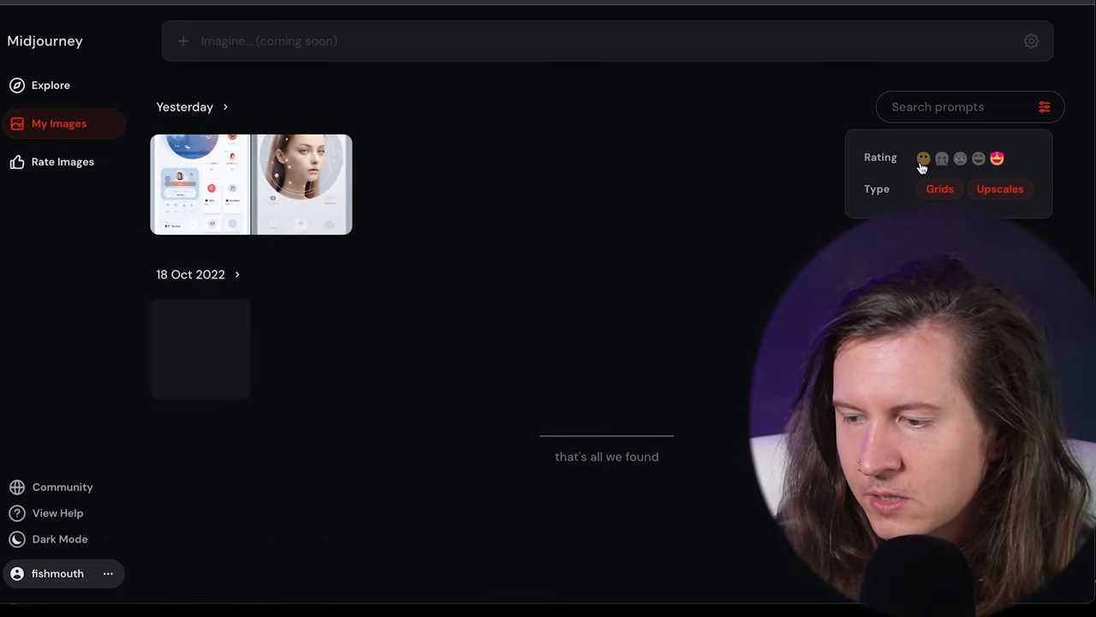
pyautogui.click(49, 85)
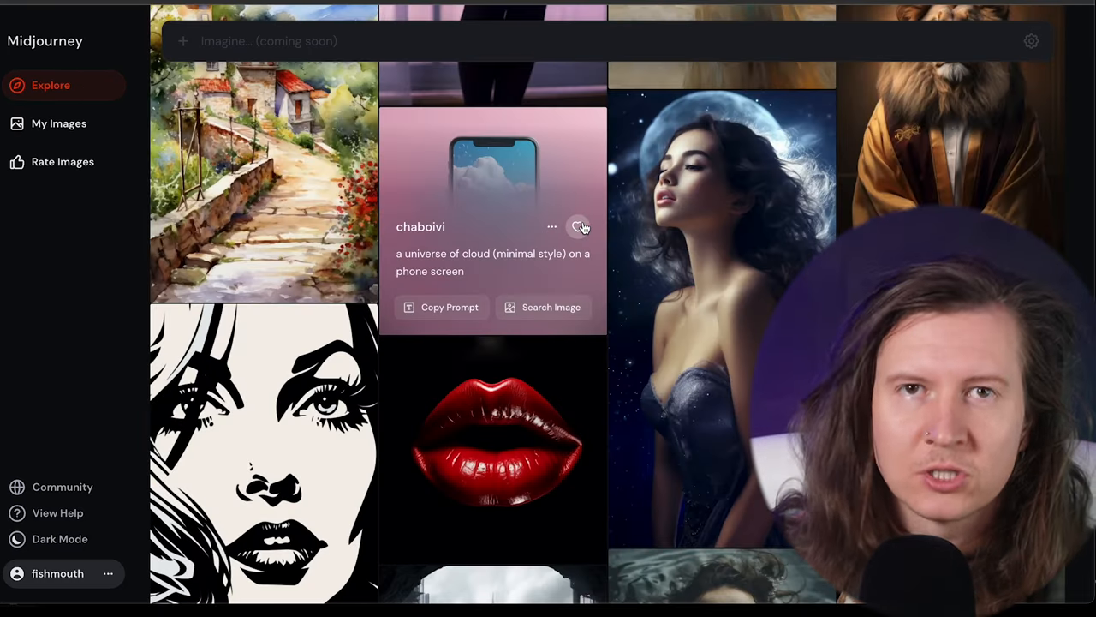
pyautogui.moveTo(578, 226)
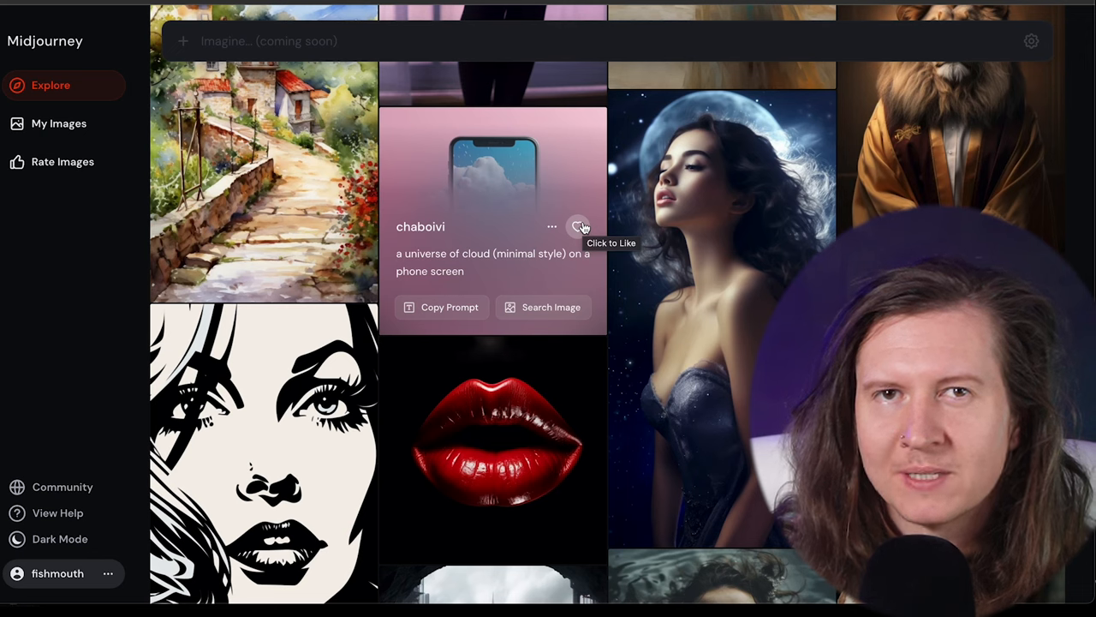
pyautogui.click(578, 227)
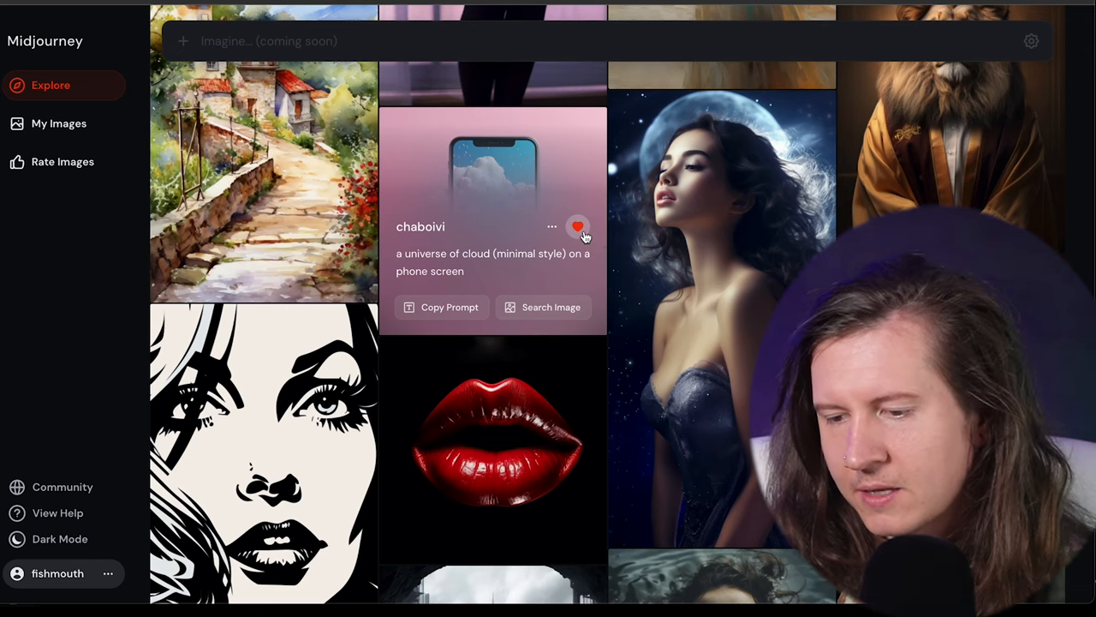